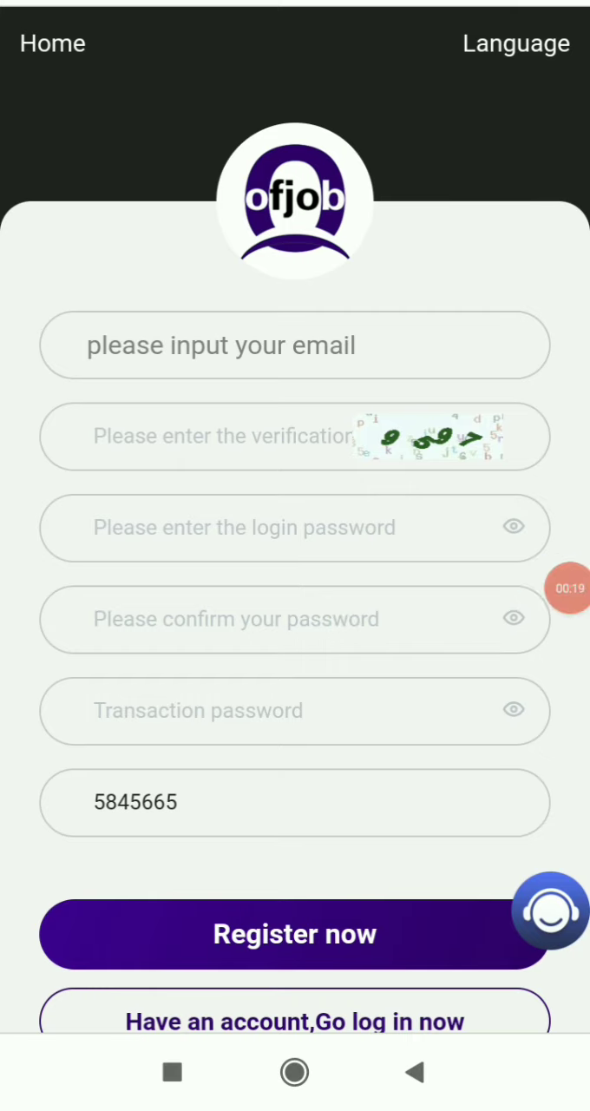
Step: Submit the registration form to land on the Ofjob home screen
click(295, 934)
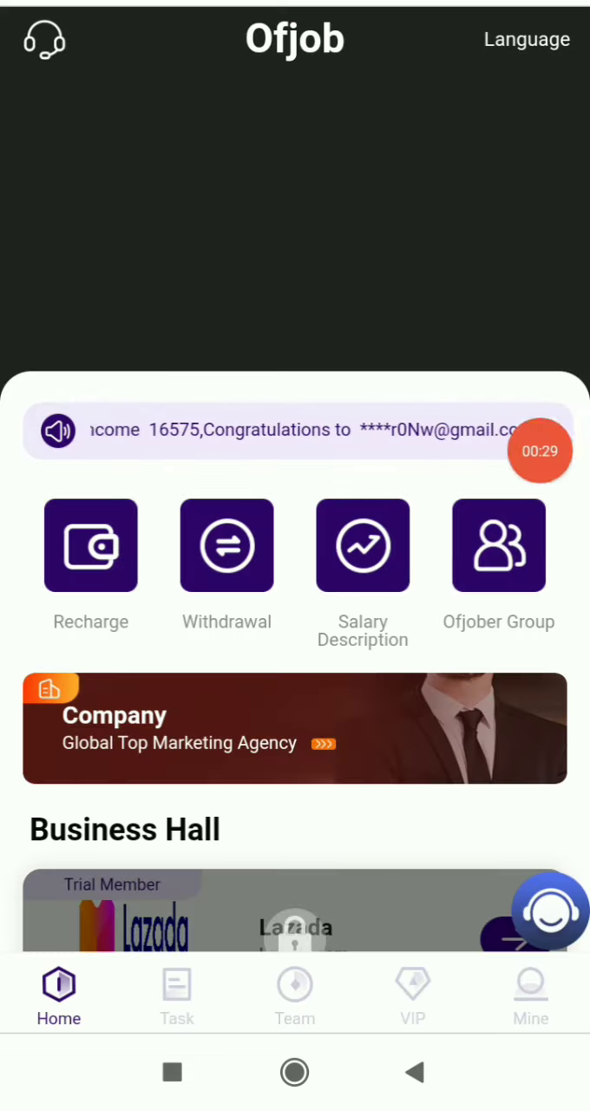
click(363, 545)
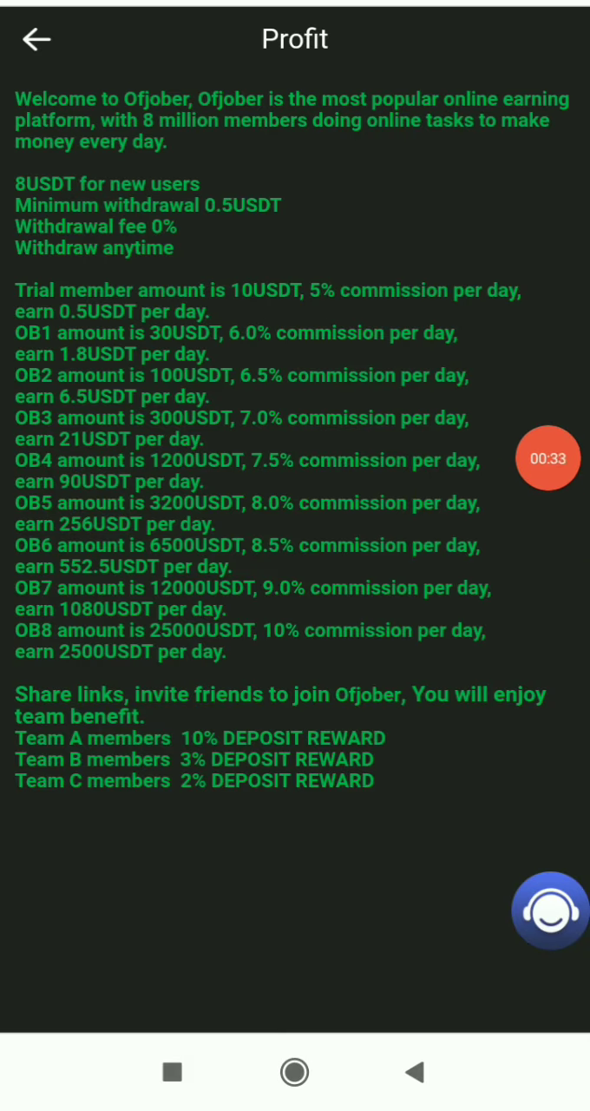
click(35, 40)
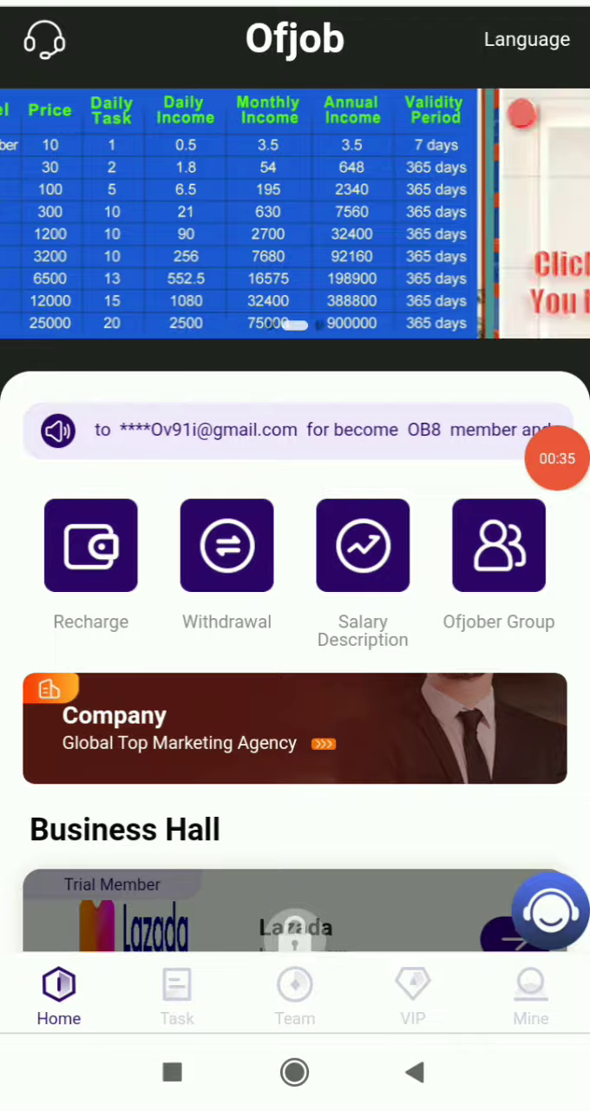
click(531, 993)
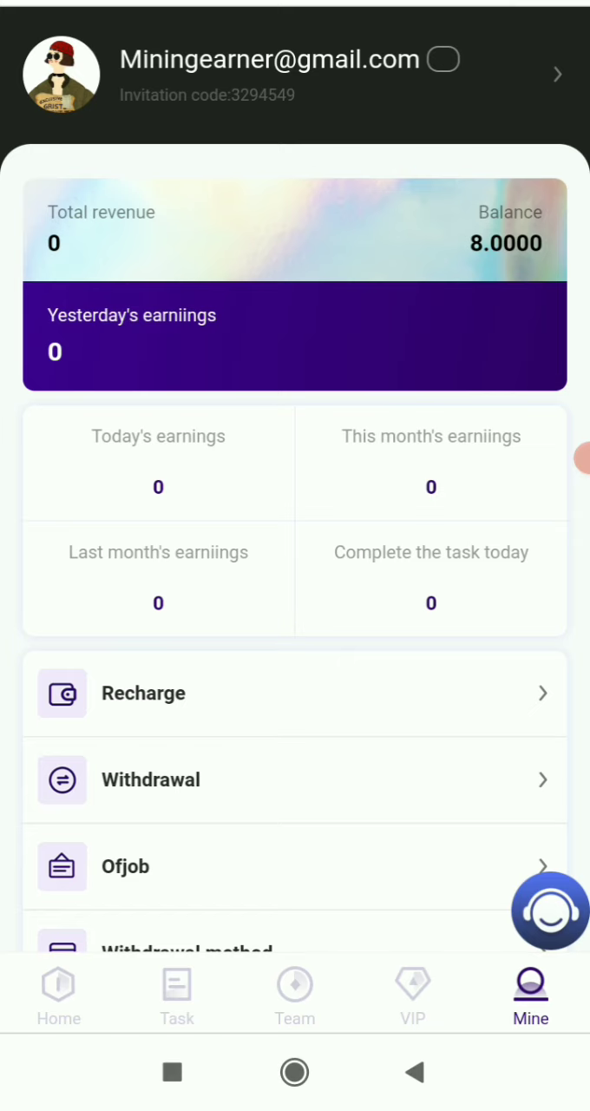
click(59, 993)
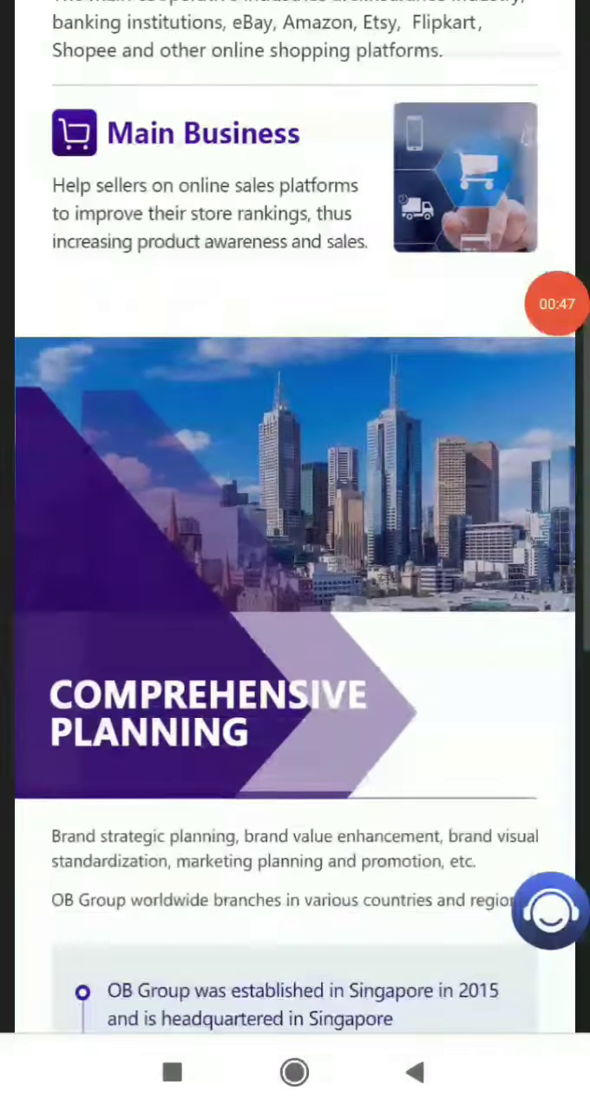
scroll(down, 3)
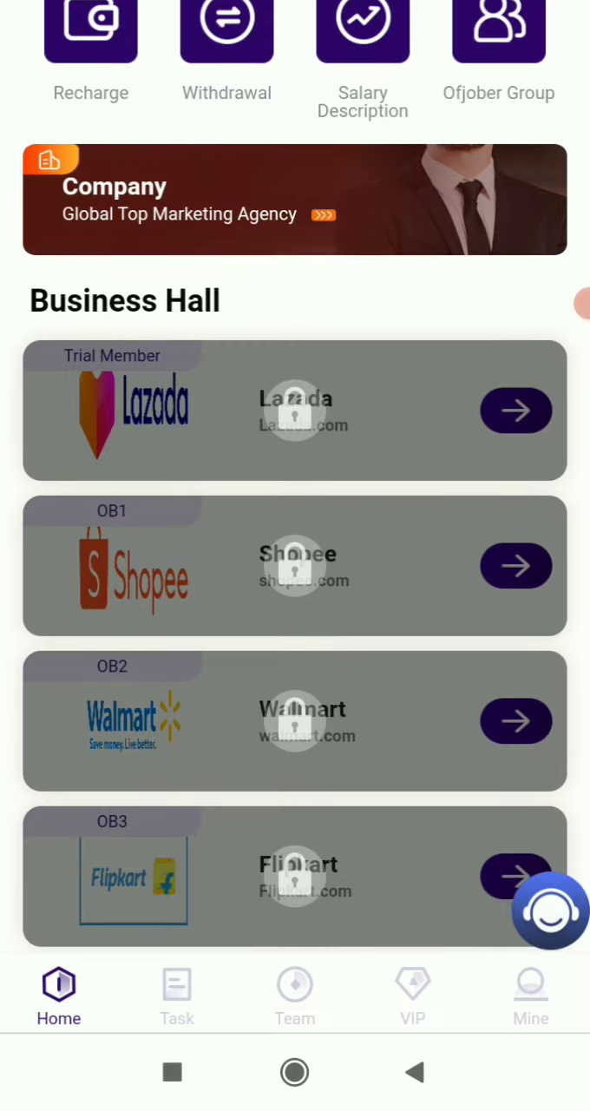
scroll(down, 3)
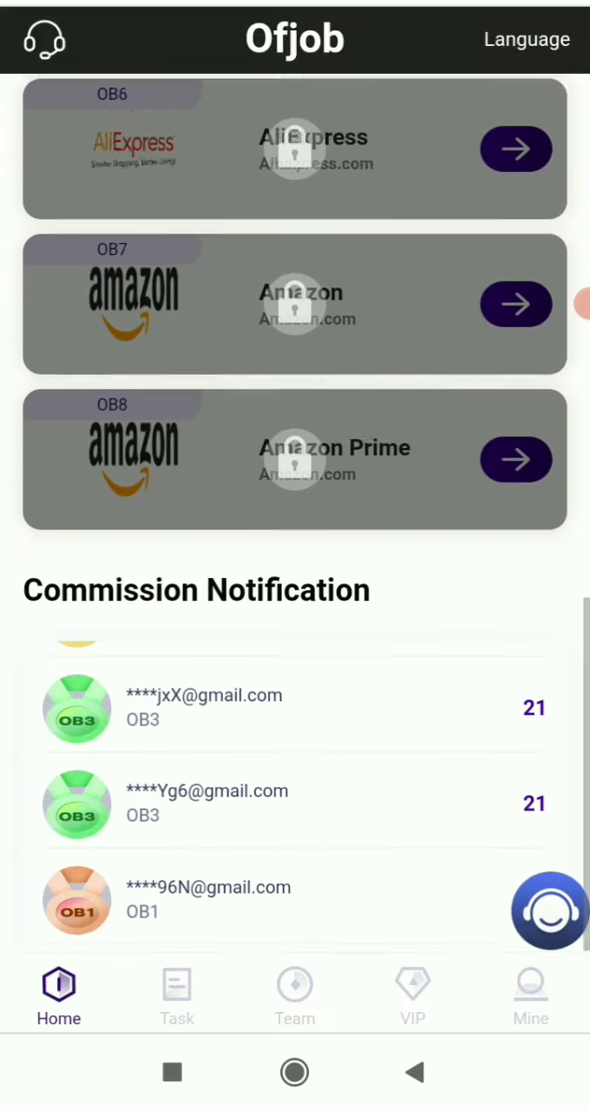
click(528, 38)
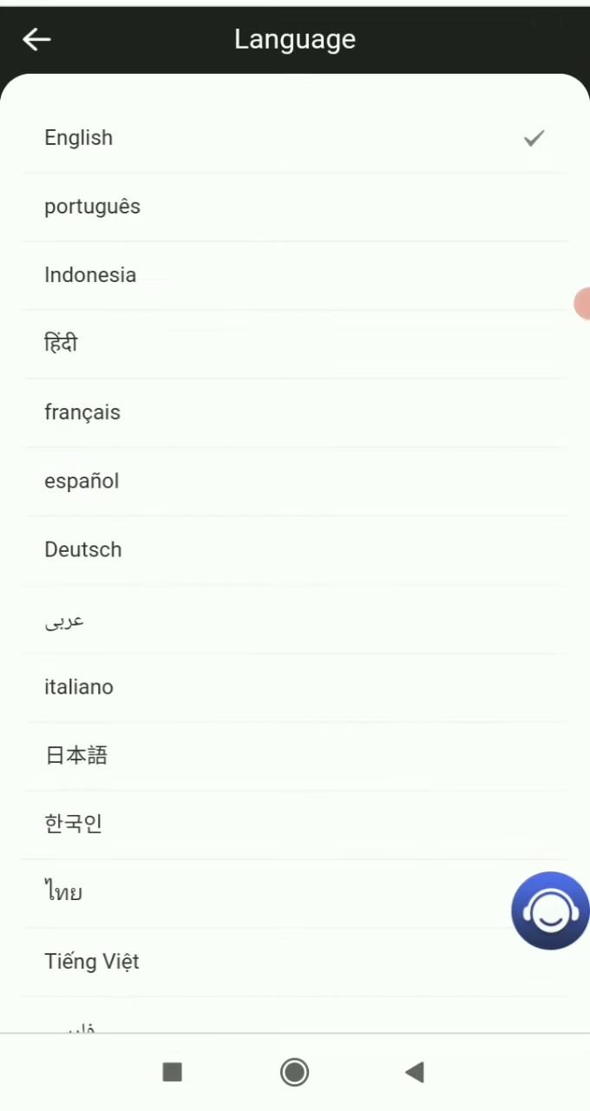
click(35, 40)
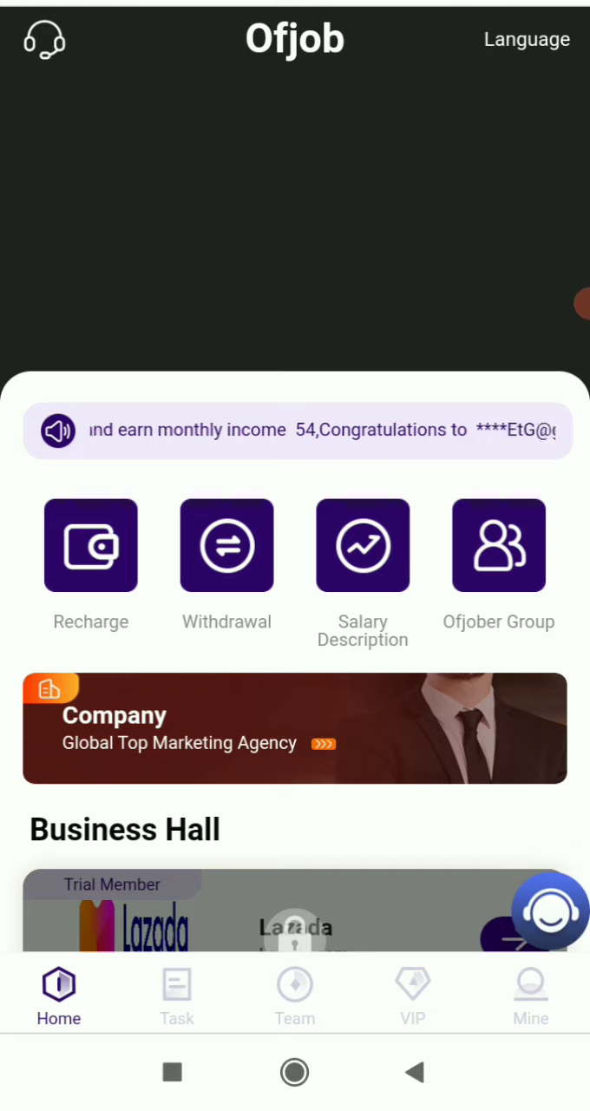
click(295, 993)
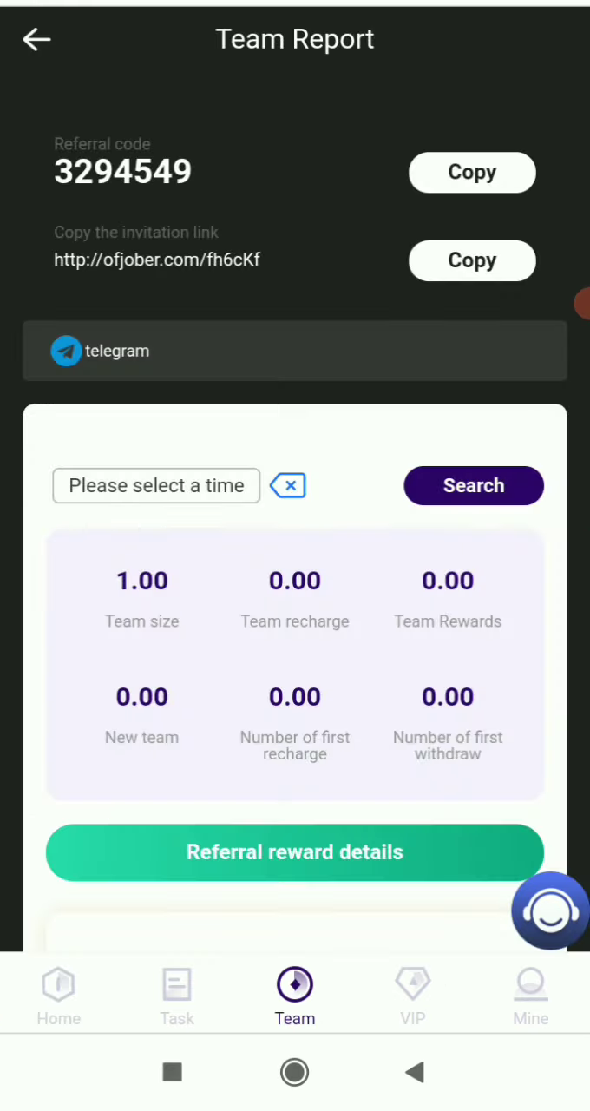
click(472, 173)
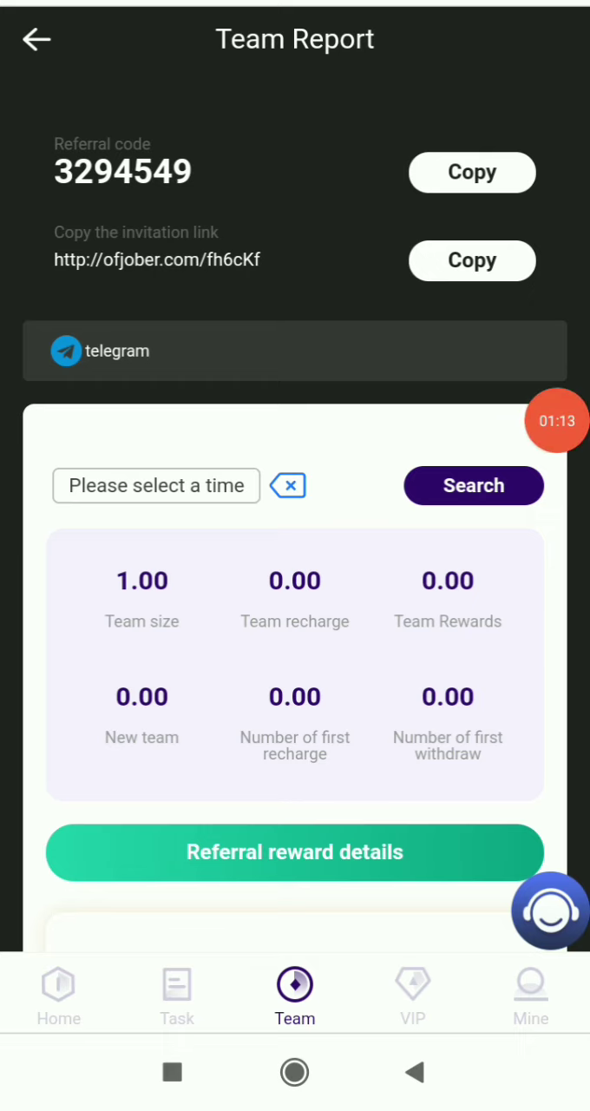
scroll(down, 3)
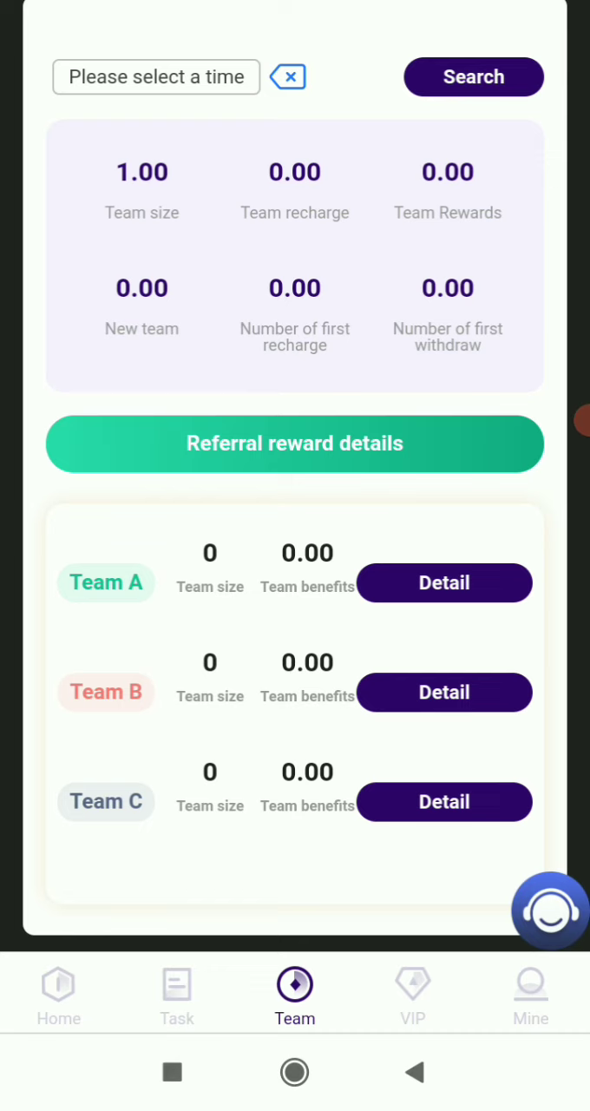
click(413, 997)
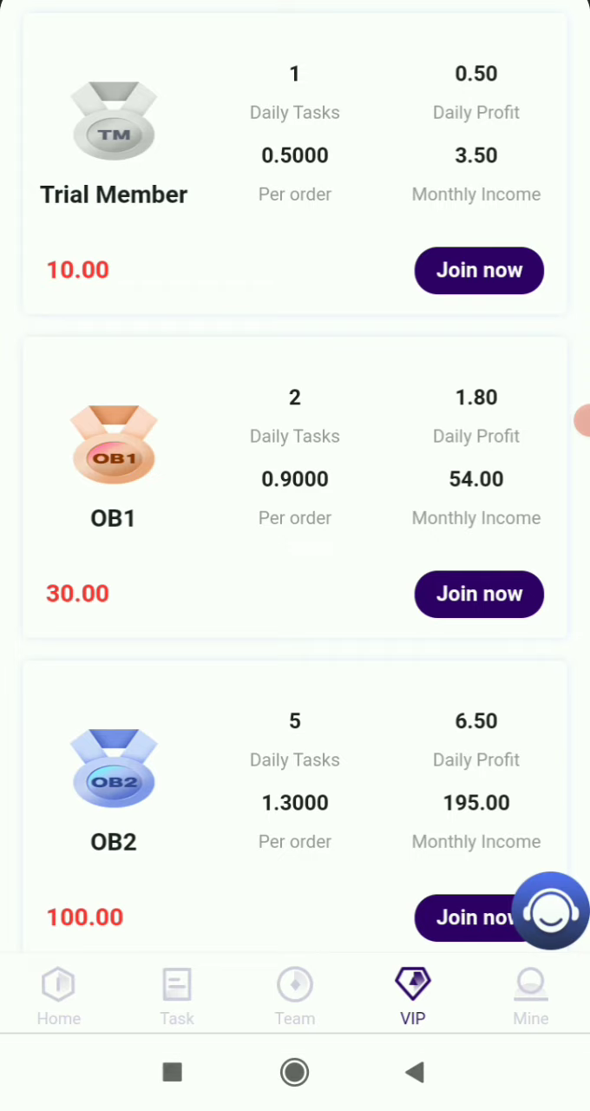
click(59, 993)
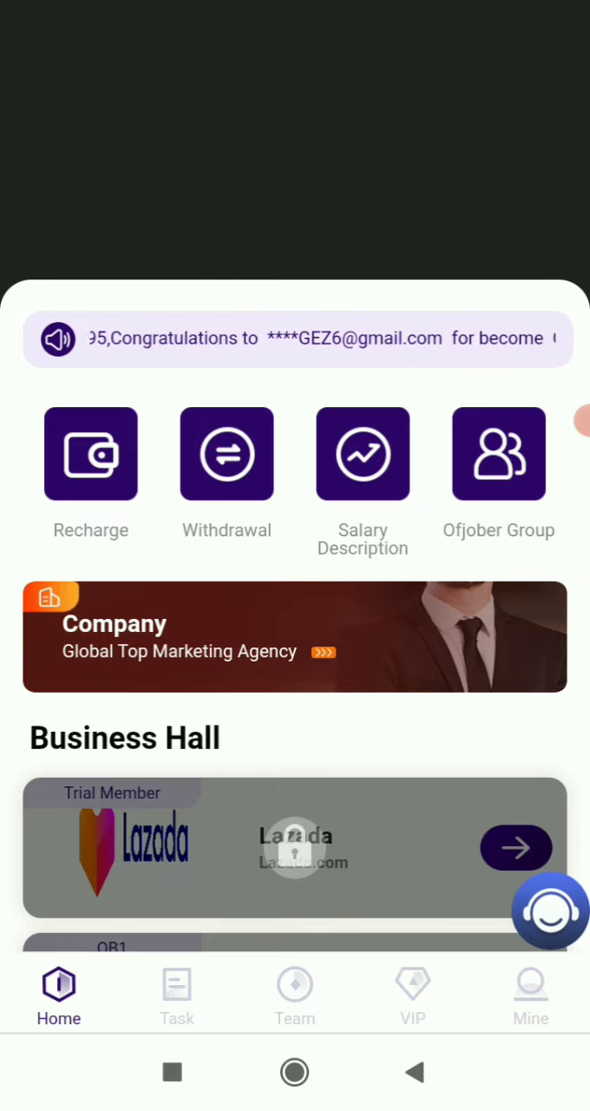
Step: Start a USDT recharge, send the transfer from Trust Wallet and return to the recharge QR page
click(90, 453)
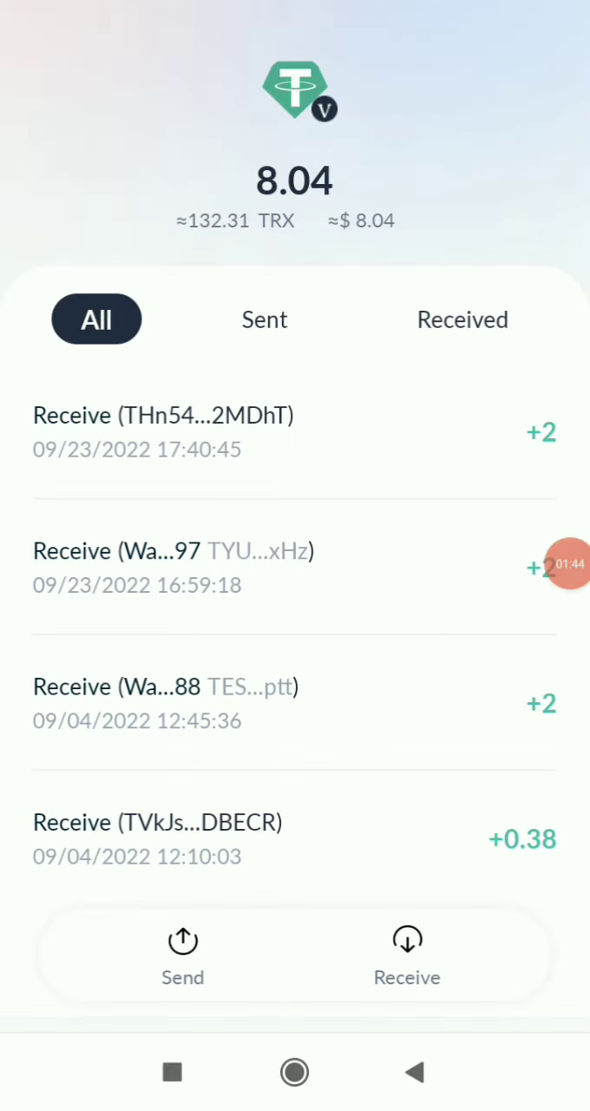
click(183, 955)
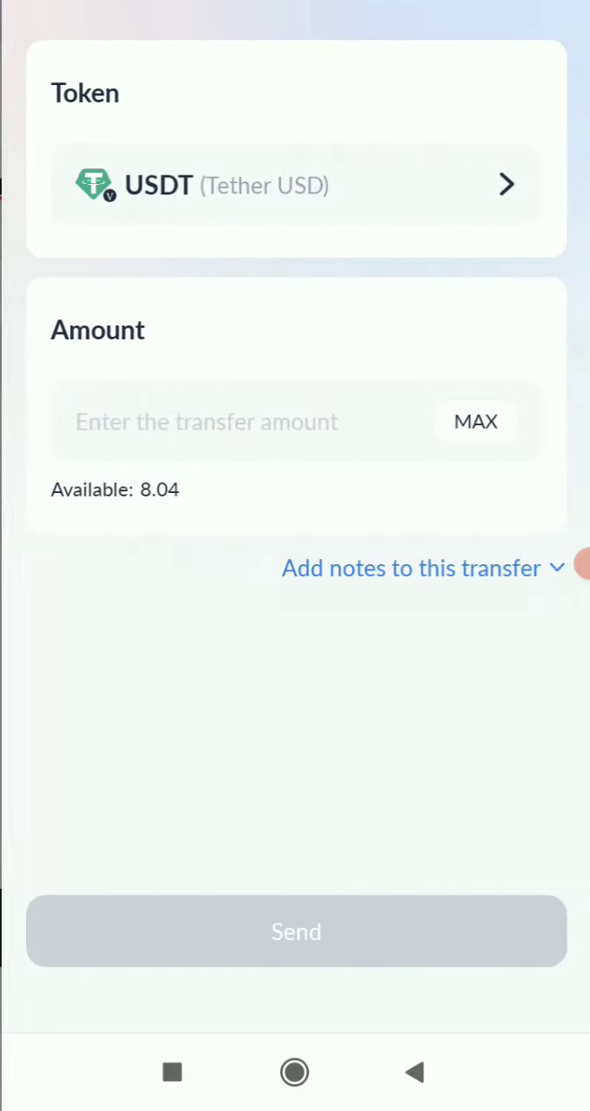
click(295, 931)
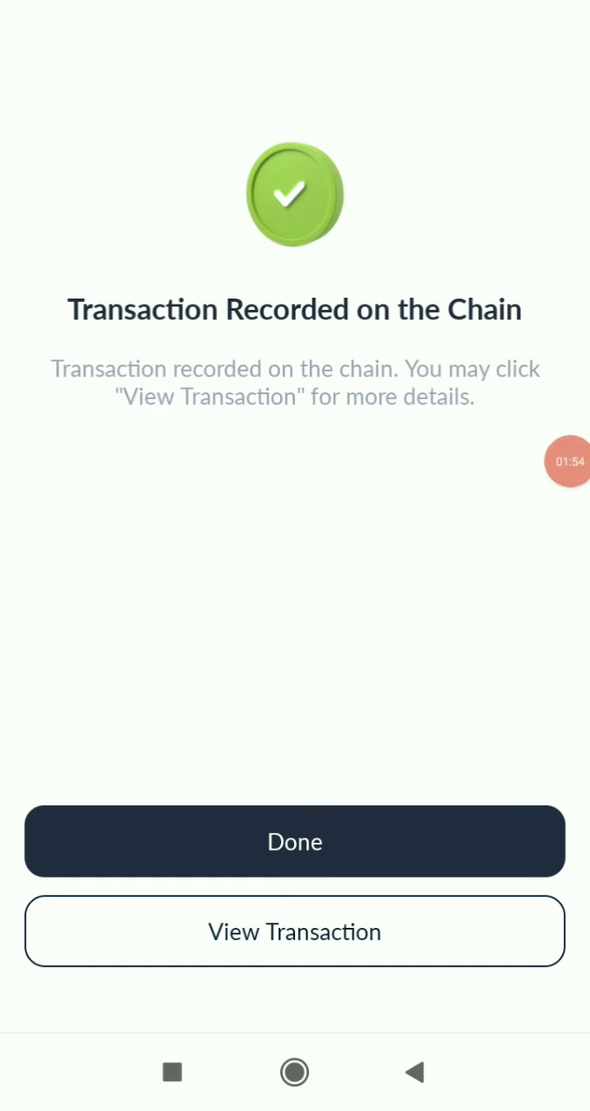
click(295, 931)
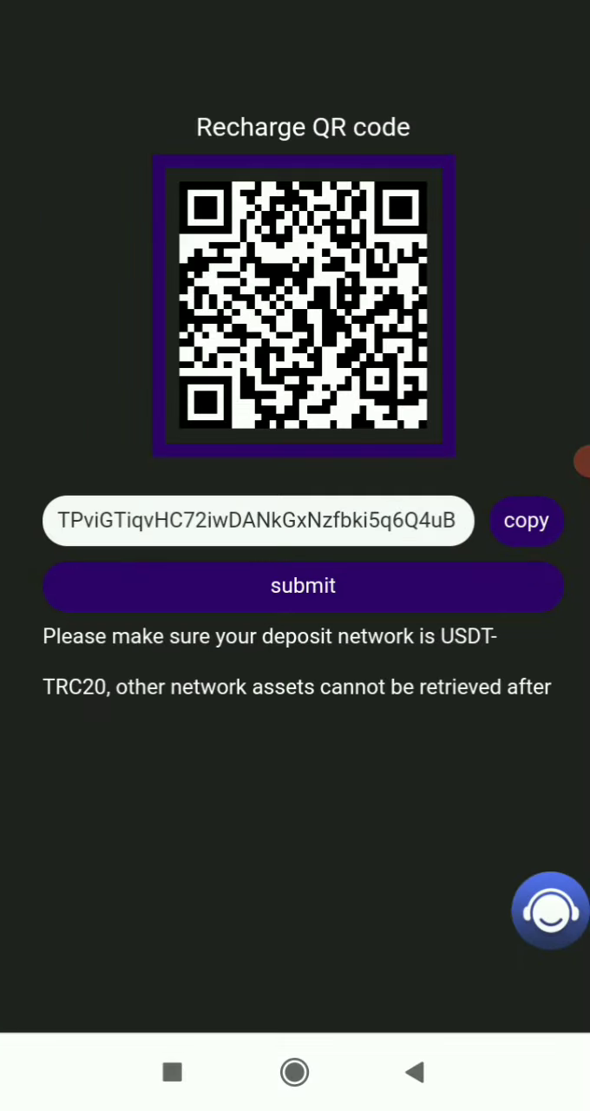
Step: Submit the USDT recharge and go to Mine, reaching the Withdrawal method entry
click(302, 585)
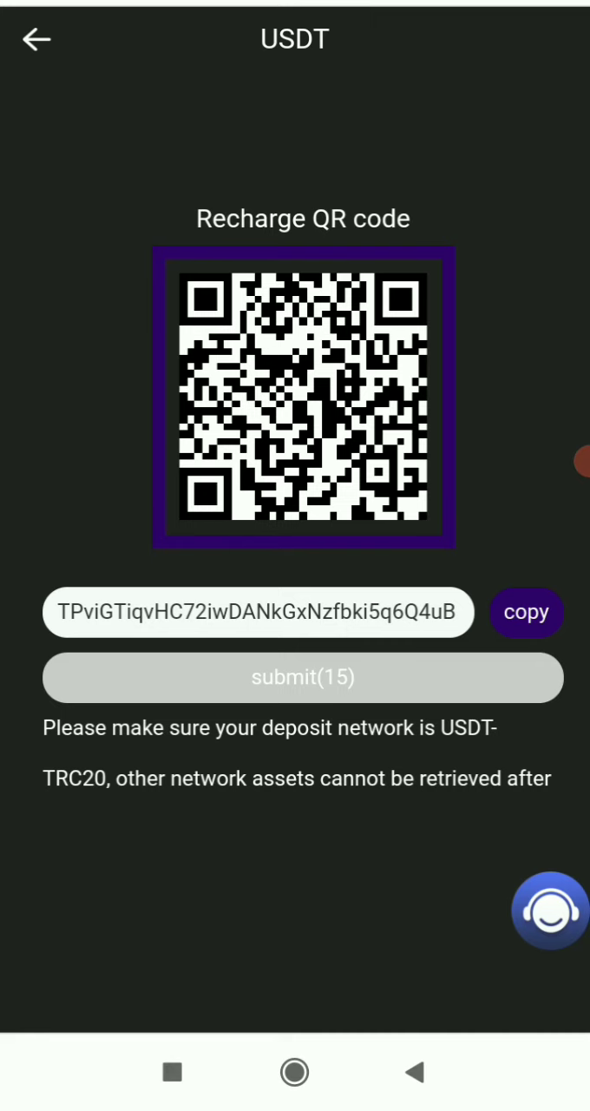
click(302, 678)
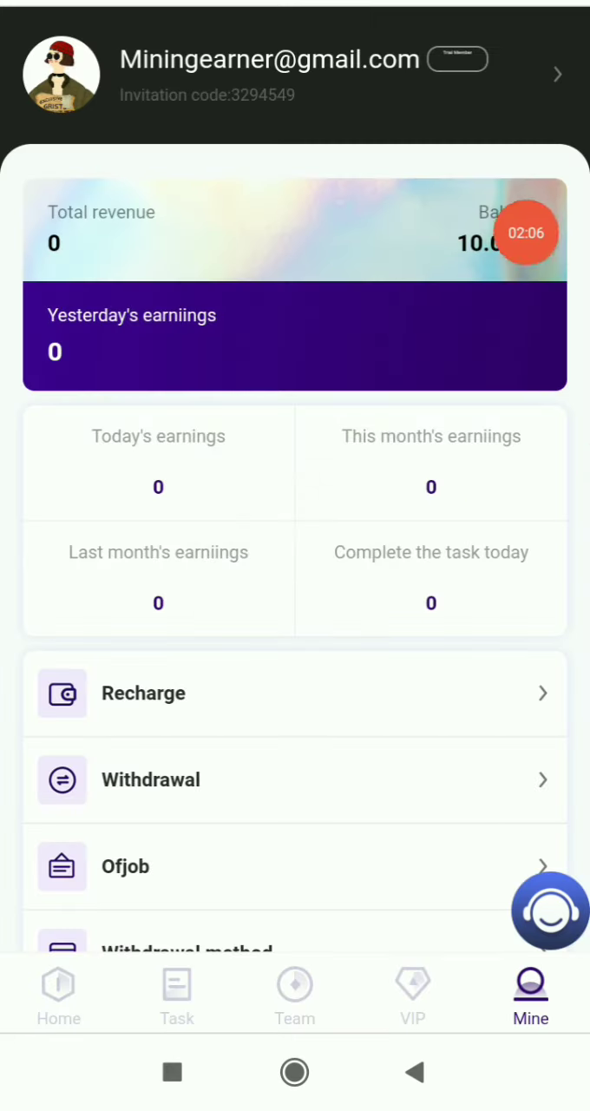
scroll(down, 3)
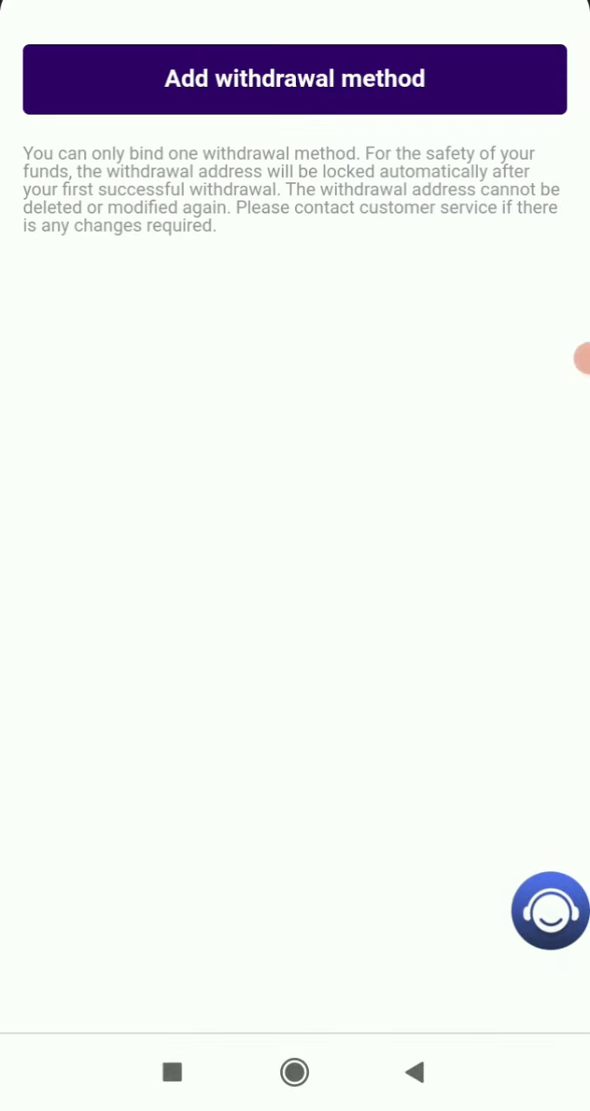
Step: Add the TRC20 wallet address as withdrawal method, confirm it and return to Mine
click(296, 80)
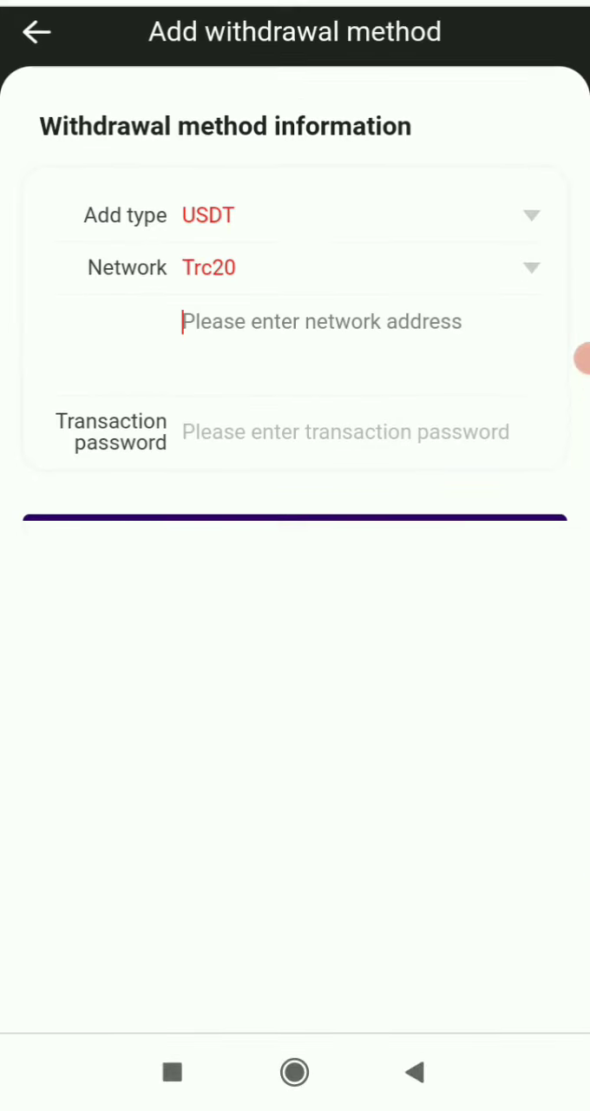
click(321, 323)
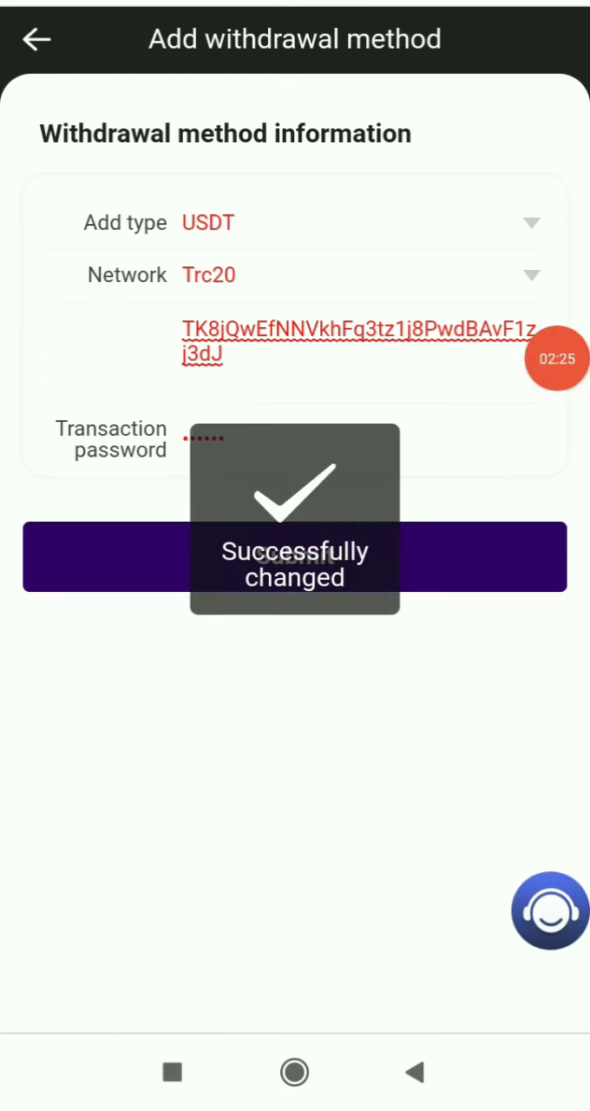
click(295, 555)
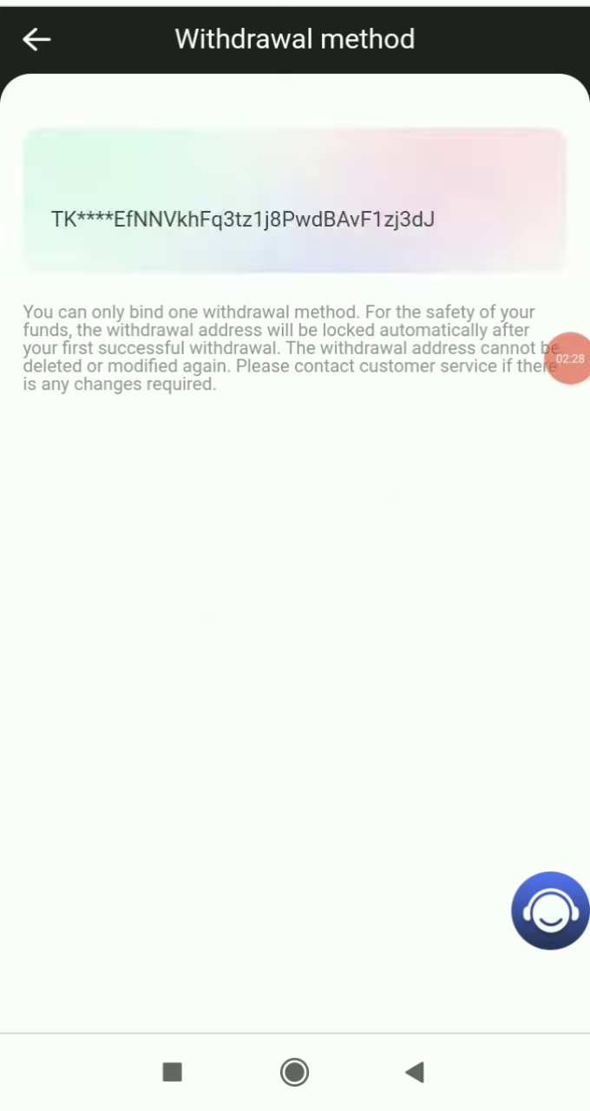
click(34, 39)
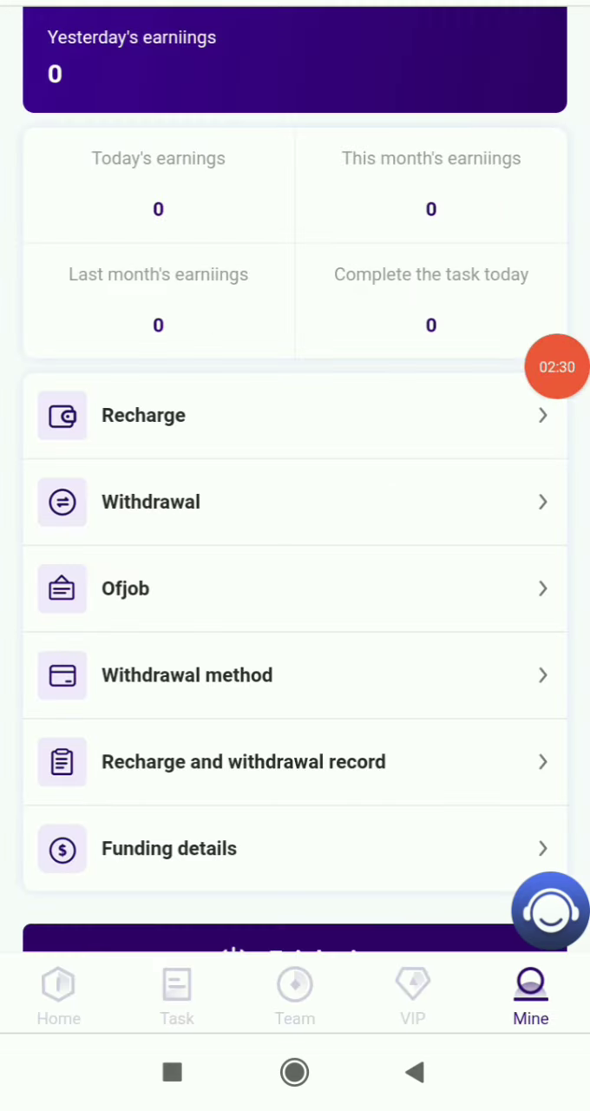
Step: Check VIP levels, then grab one order in the Lazada Business Hall
click(413, 994)
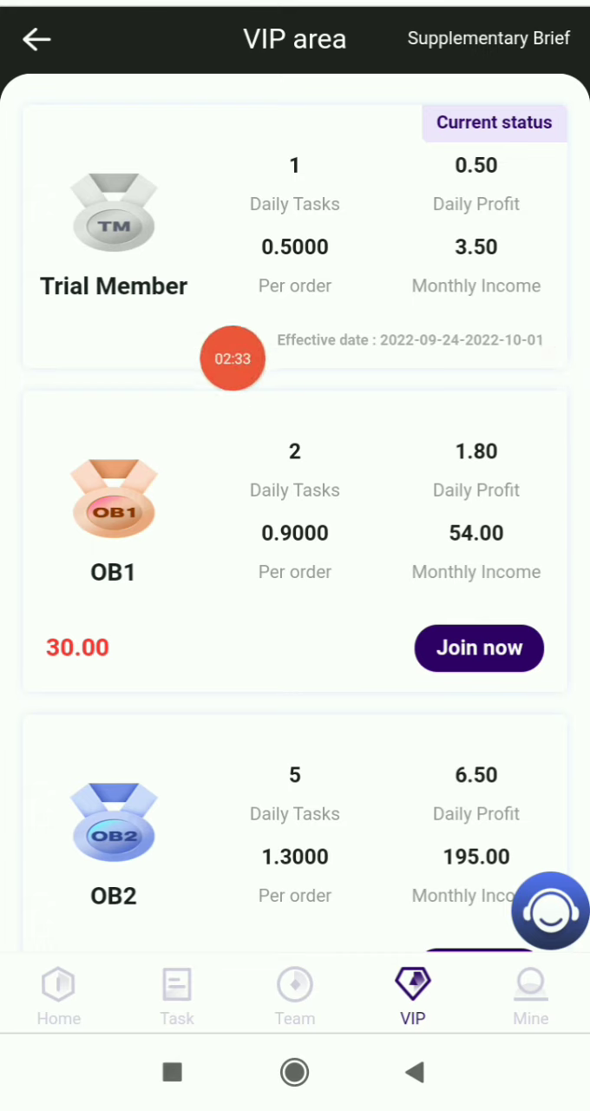
click(59, 995)
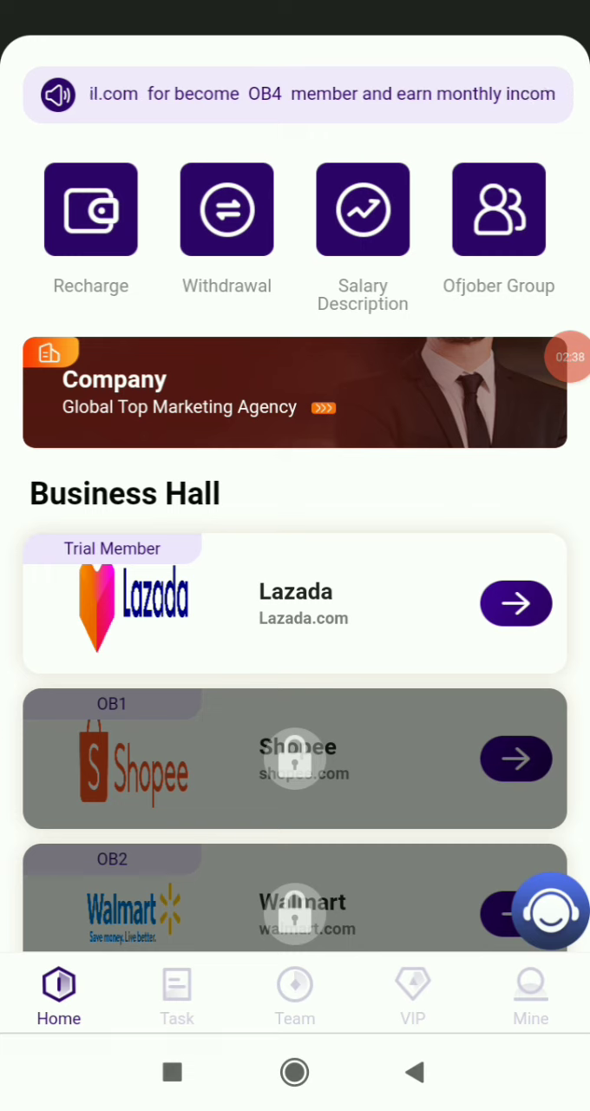
click(516, 605)
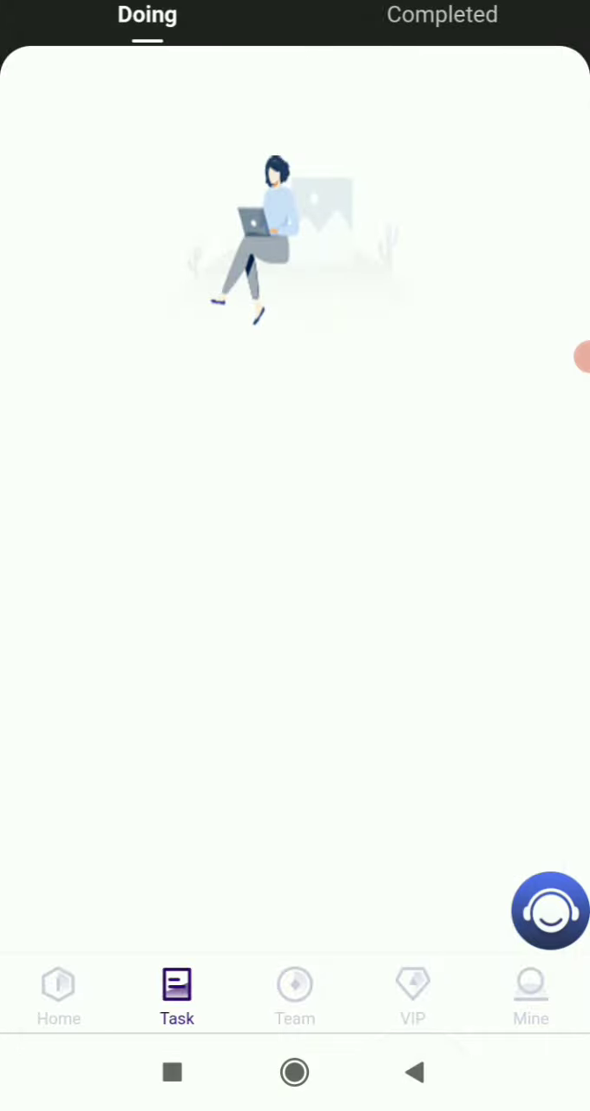
Step: Verify the task under Completed and see earnings 0.50 and balance 10.50 on Mine
click(441, 14)
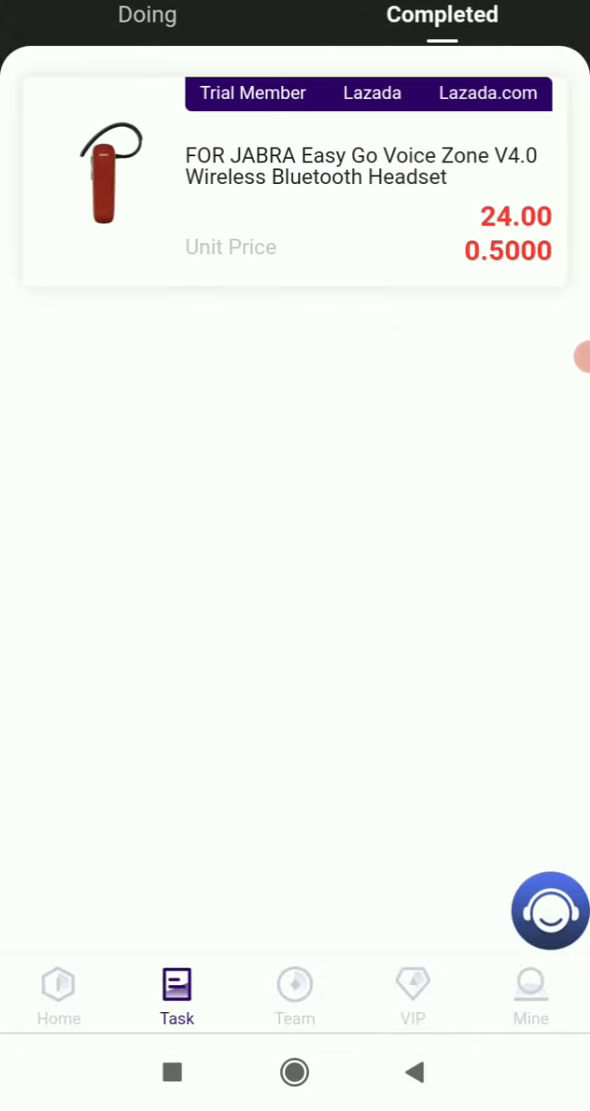
click(531, 994)
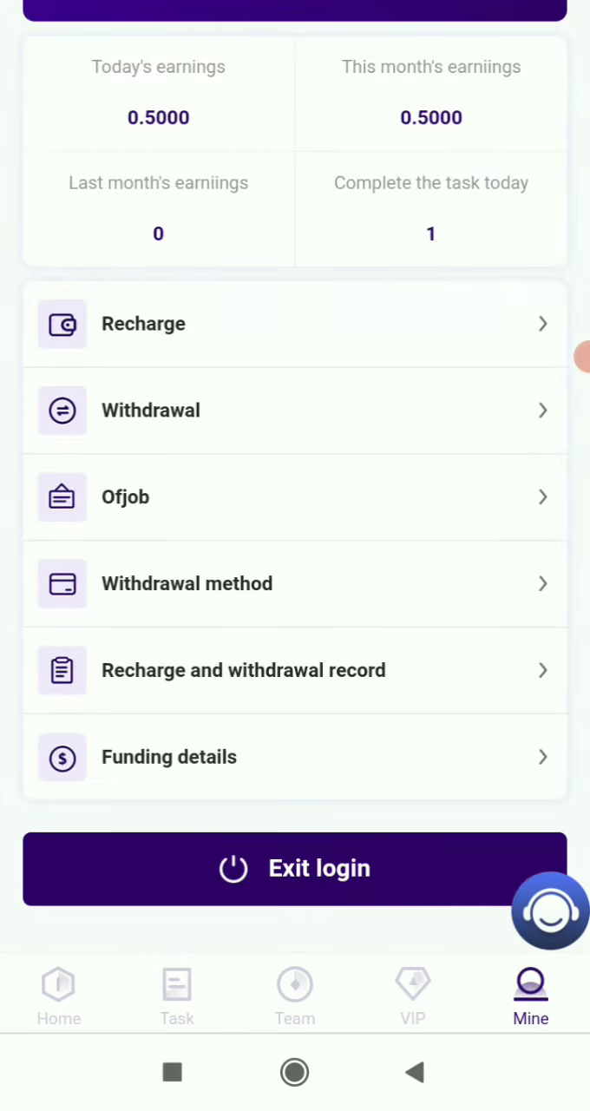
scroll(up, 3)
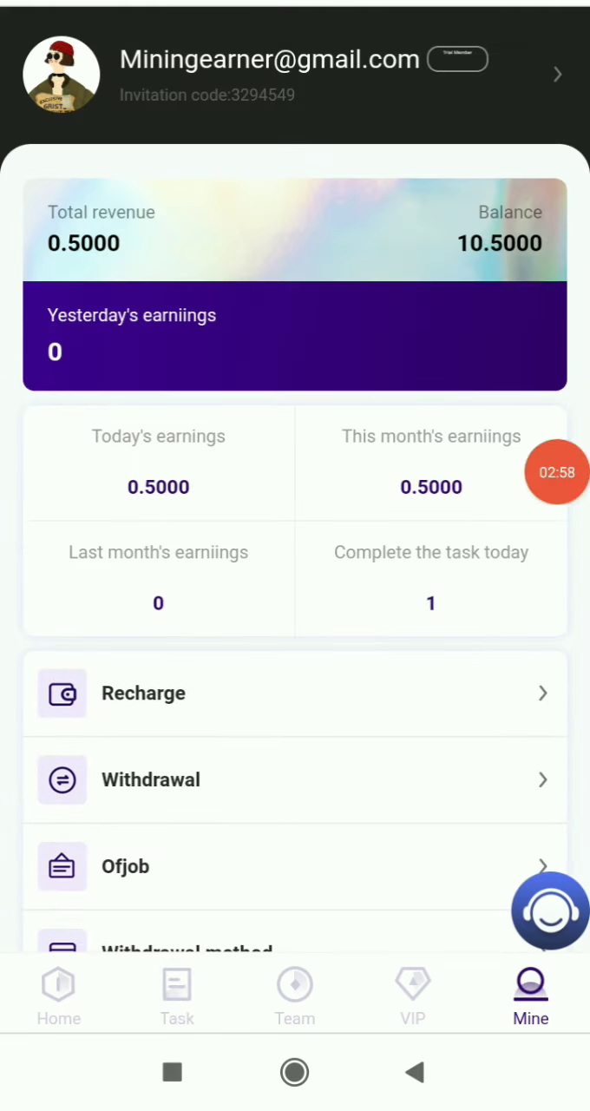
Step: Submit a 0.5 USDT withdrawal with the payment password and leave the page
click(149, 780)
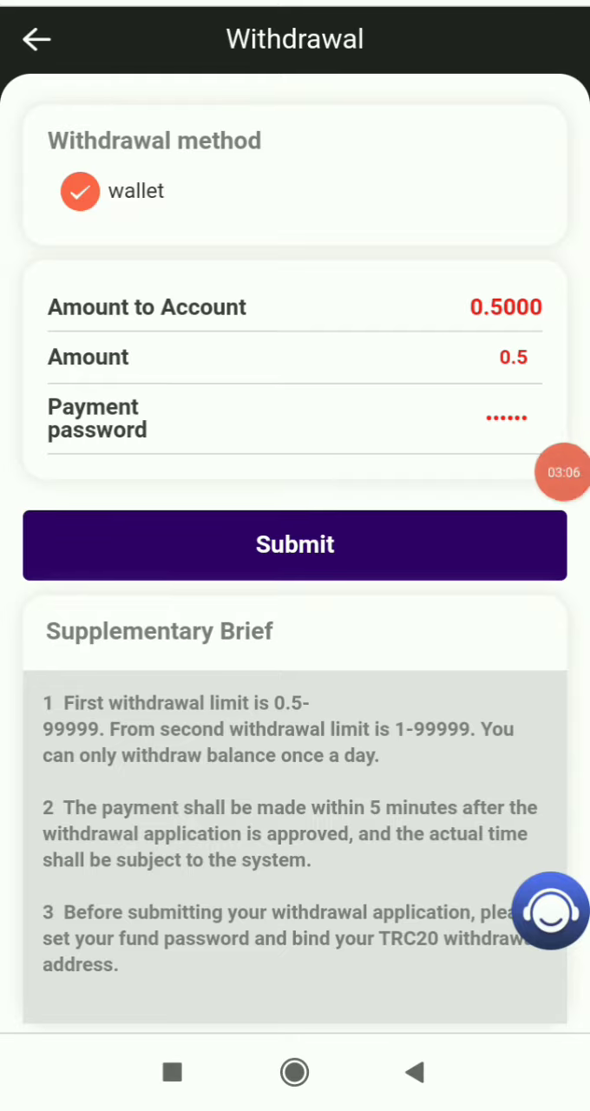
click(295, 545)
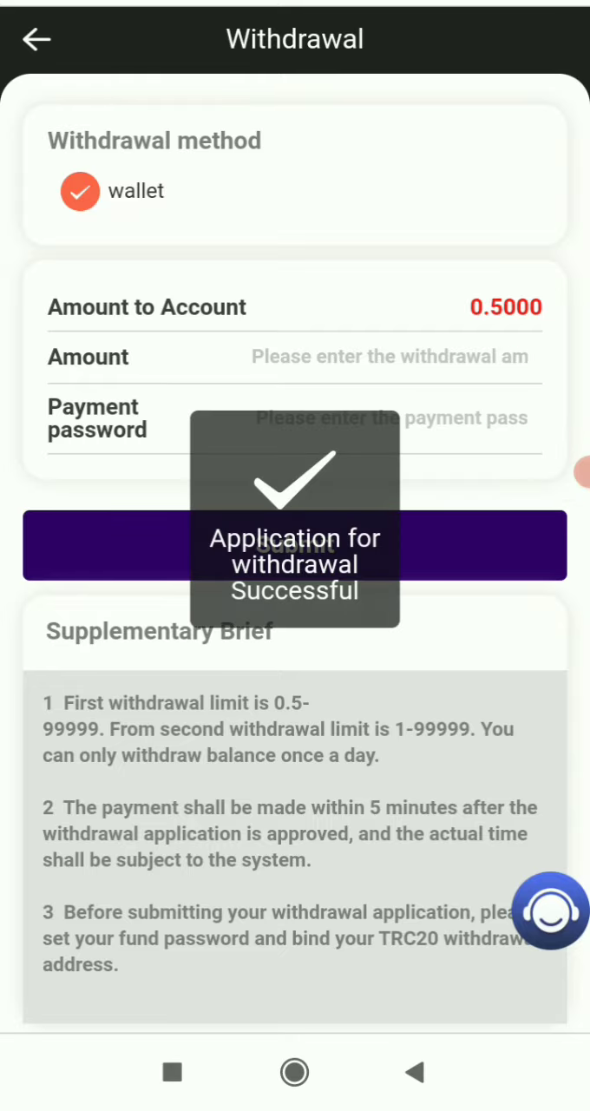
click(295, 545)
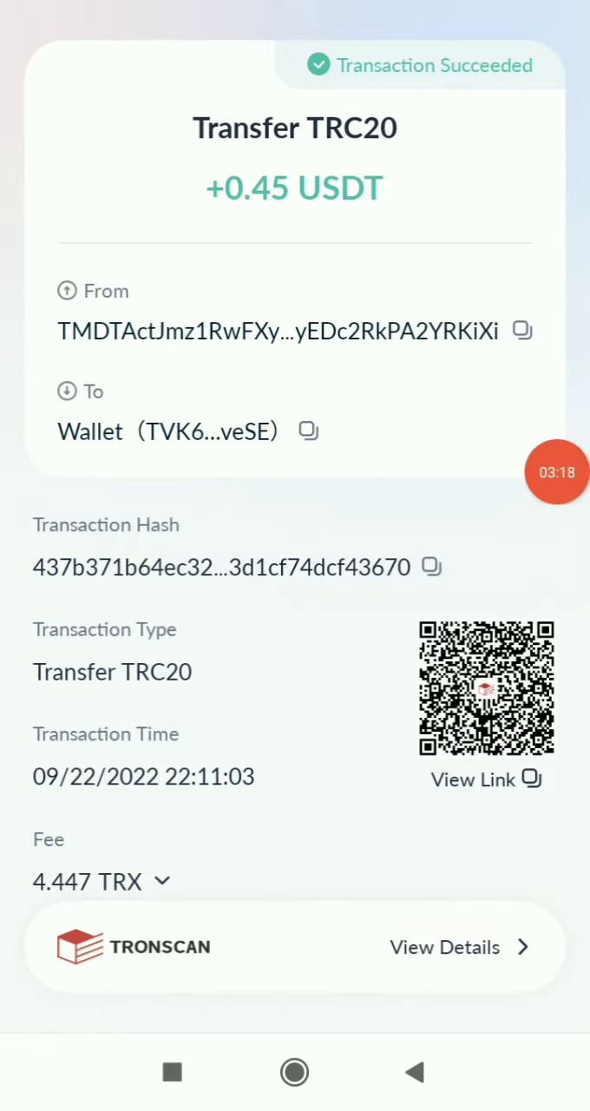
Step: Return to Ofjob, see the balance at 10.0000 and go to Home
click(295, 1073)
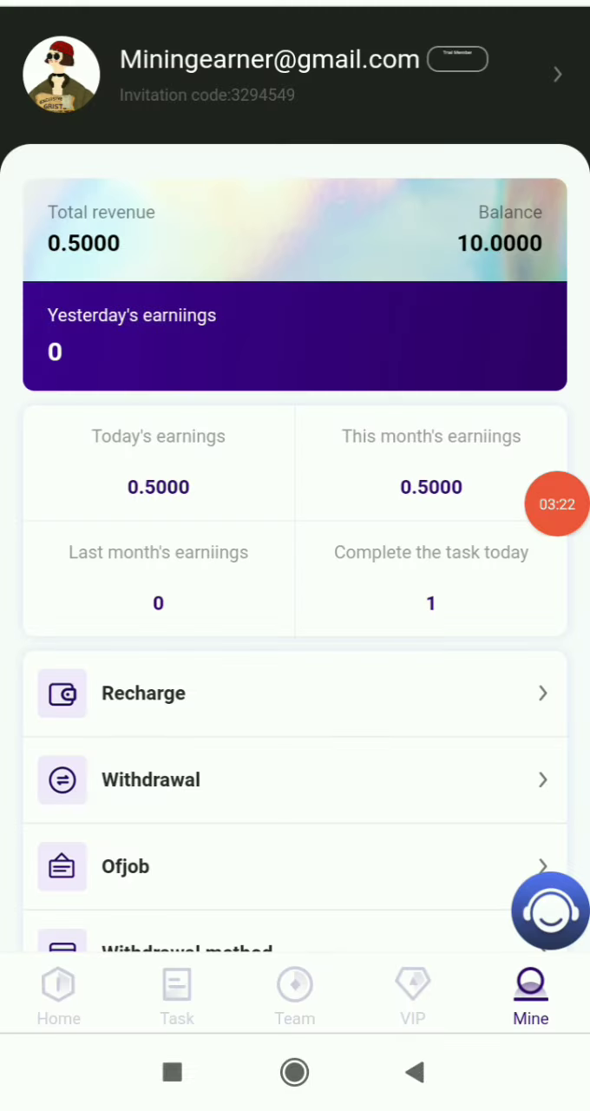
click(125, 866)
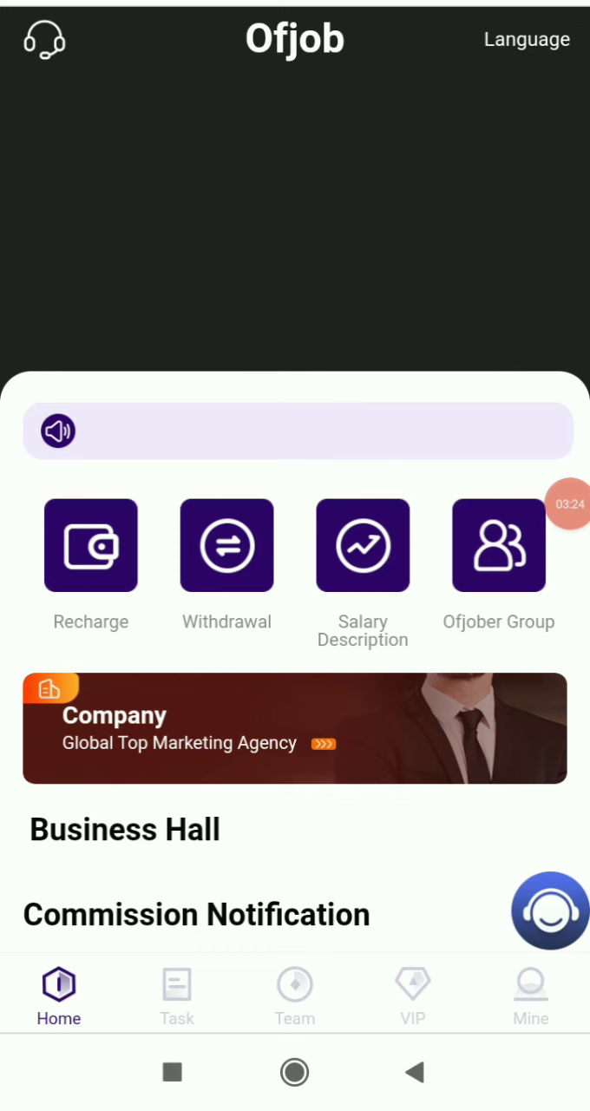